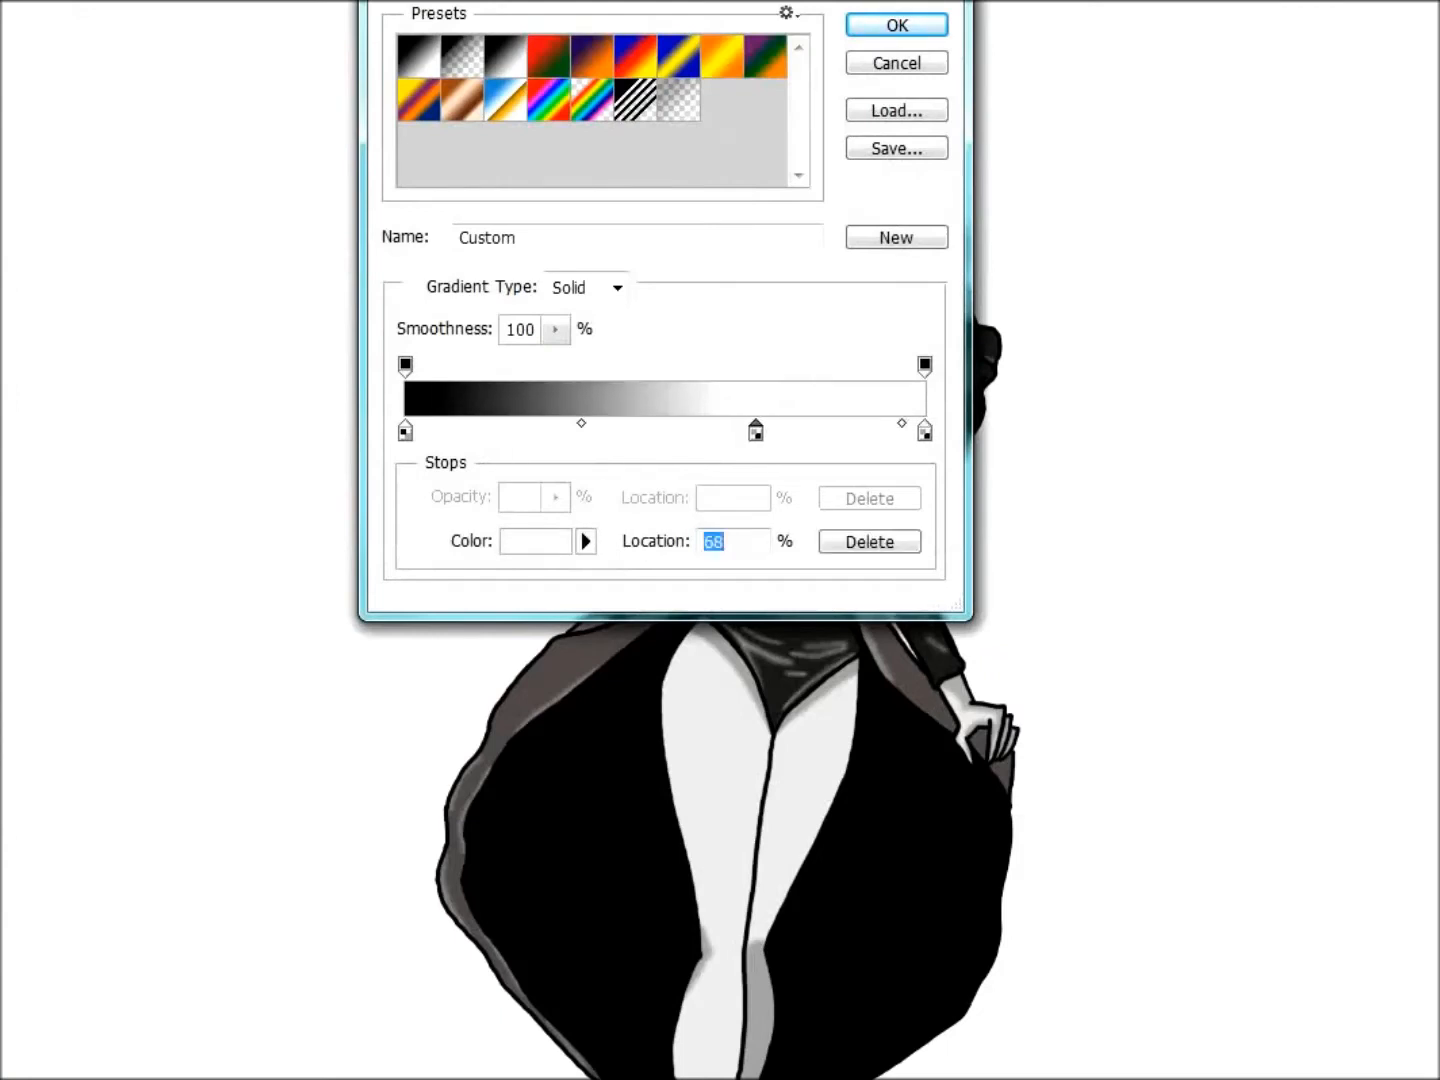
Step: Confirm the gradient in the Gradient Editor and begin a text box beside the woman
{"action": "left_click", "coordinate": [896, 24]}
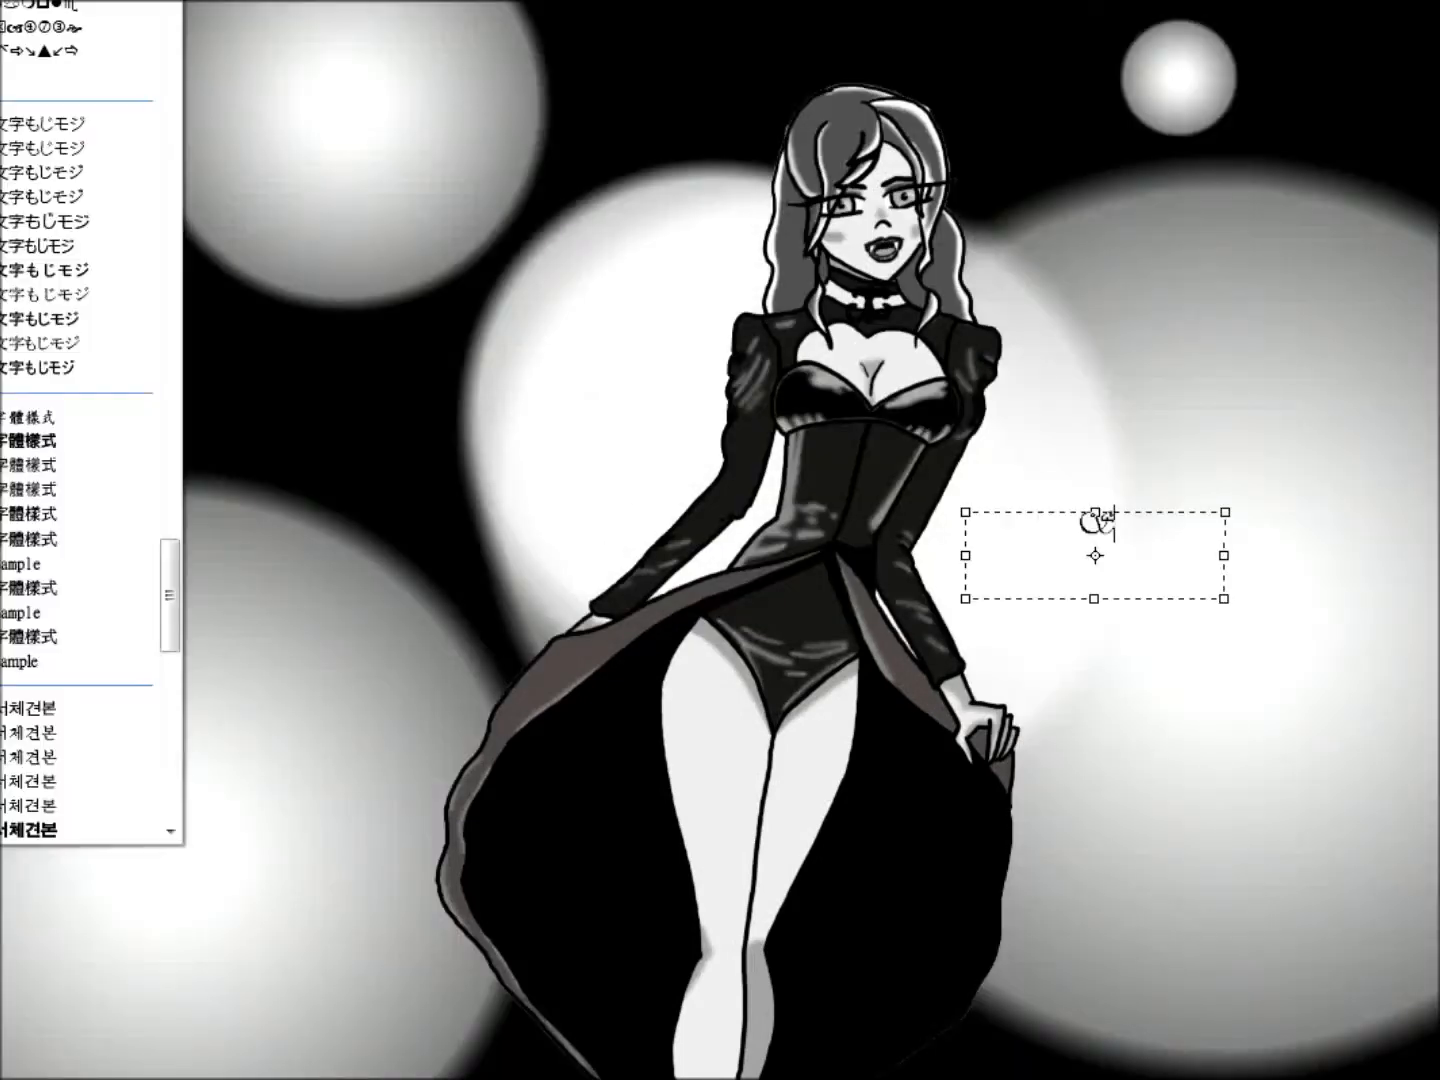